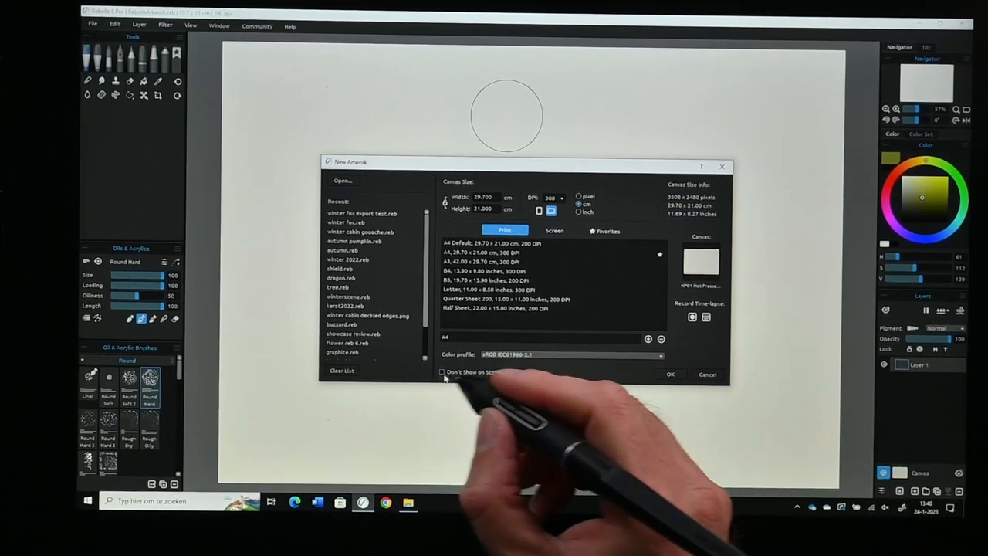
Set the new A4 artwork's DPI to 100 and show the Screen size presets.
click(670, 375)
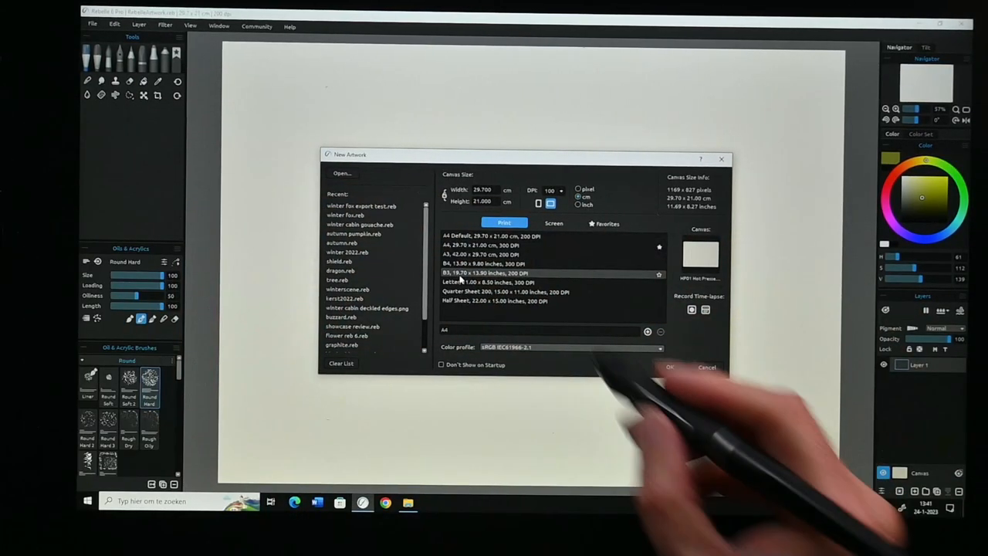
click(482, 244)
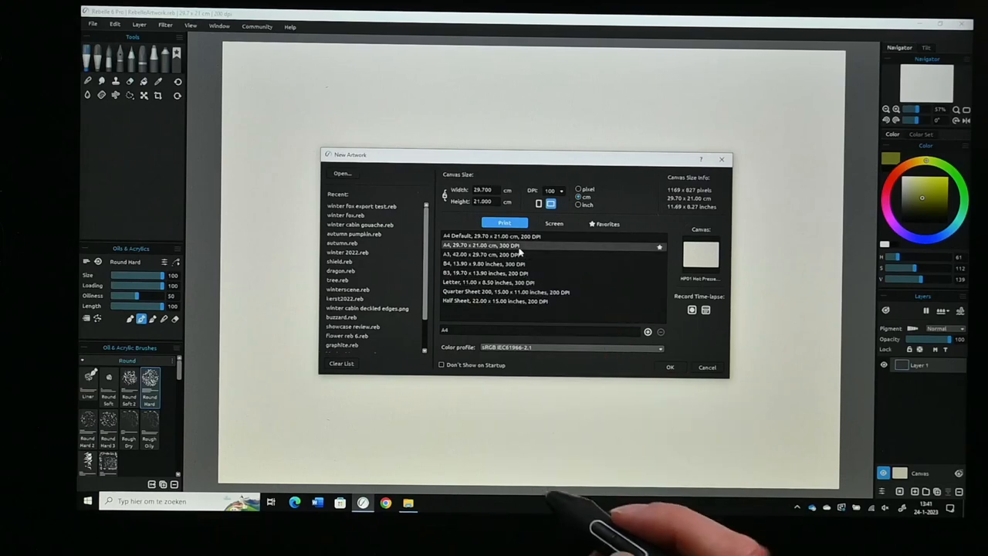
click(553, 222)
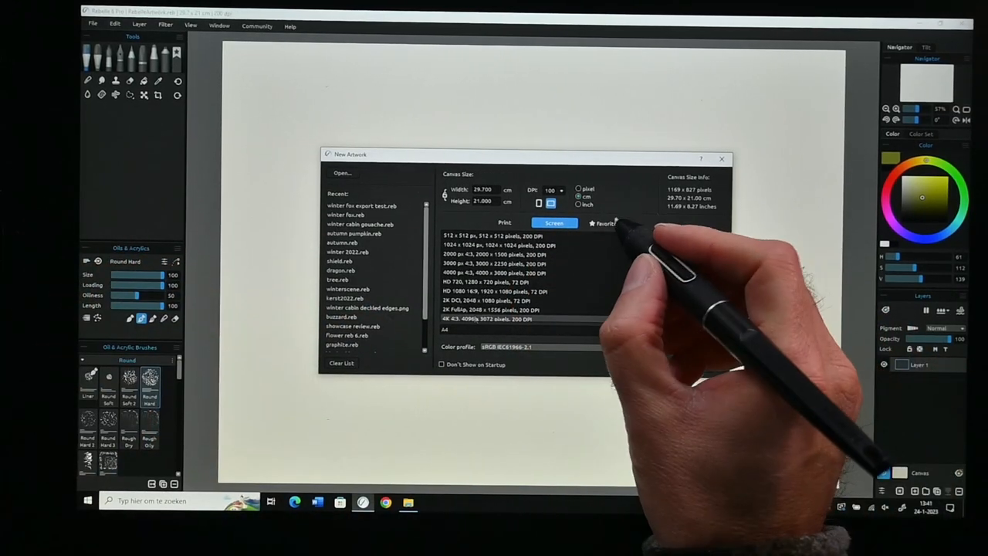
Choose the B4, 13.90 × 9.80 inch, 300 DPI print preset and add it to favourites.
click(605, 222)
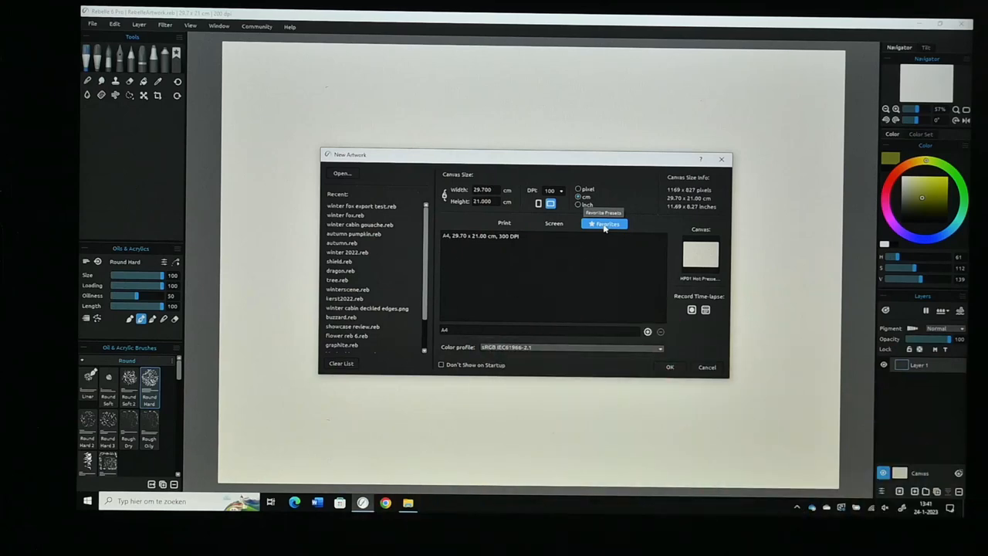
click(504, 222)
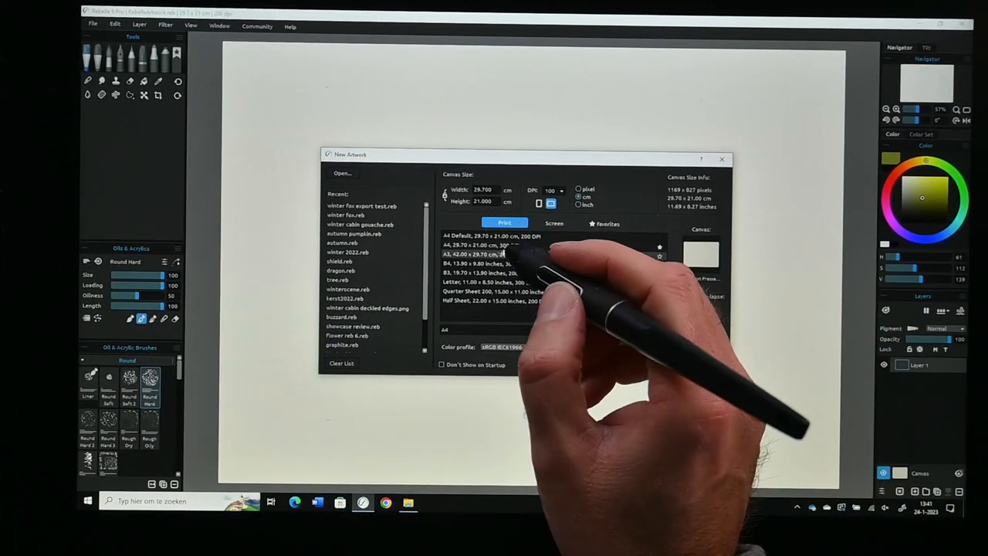
click(486, 264)
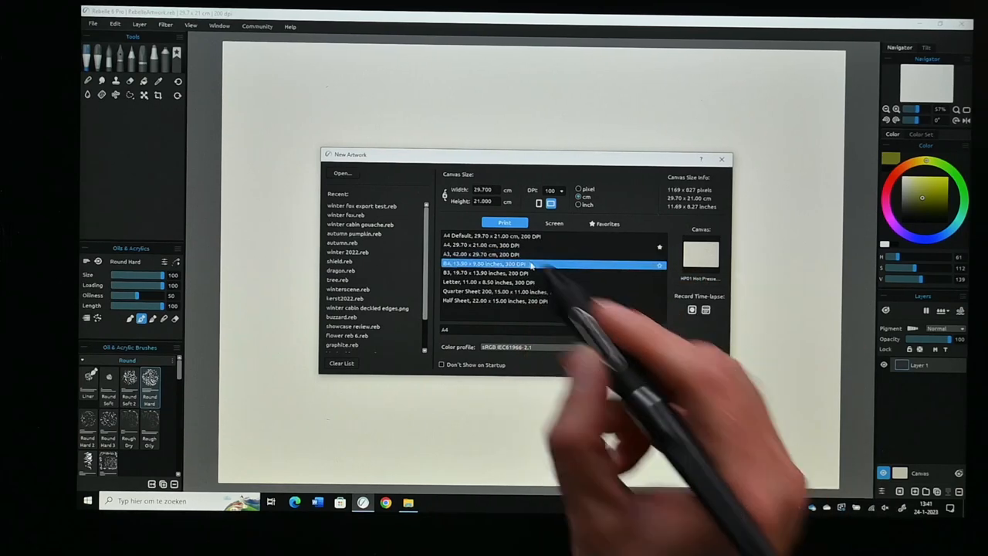
click(484, 264)
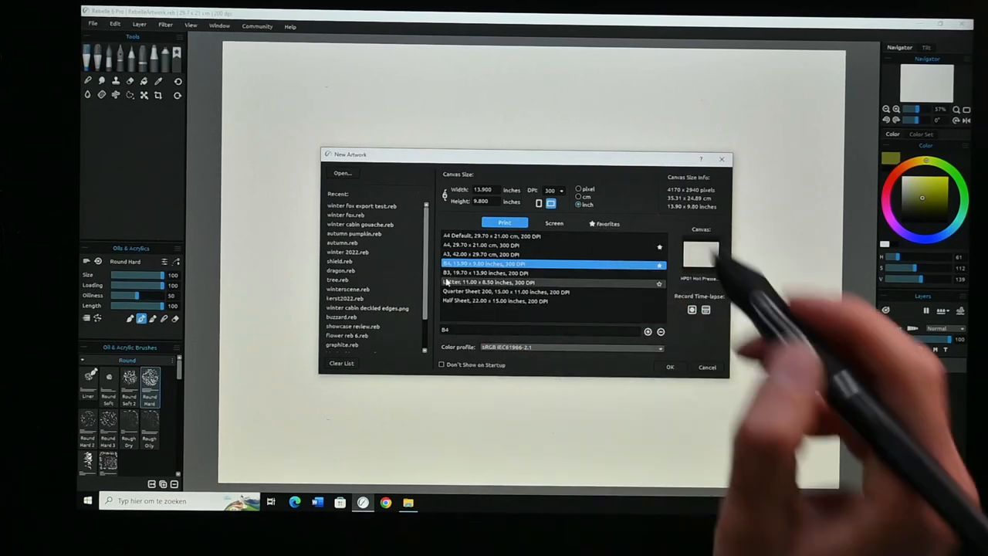
click(605, 224)
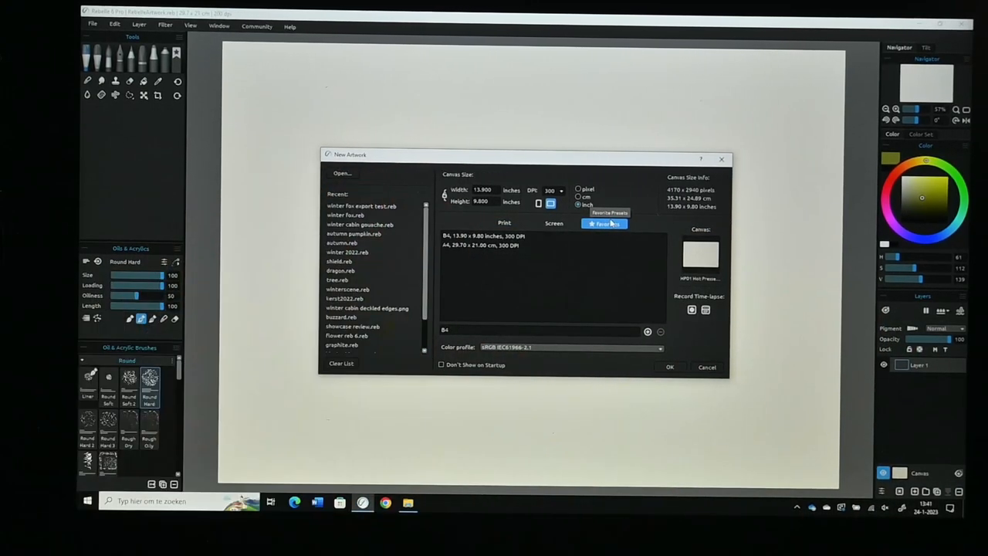
click(503, 223)
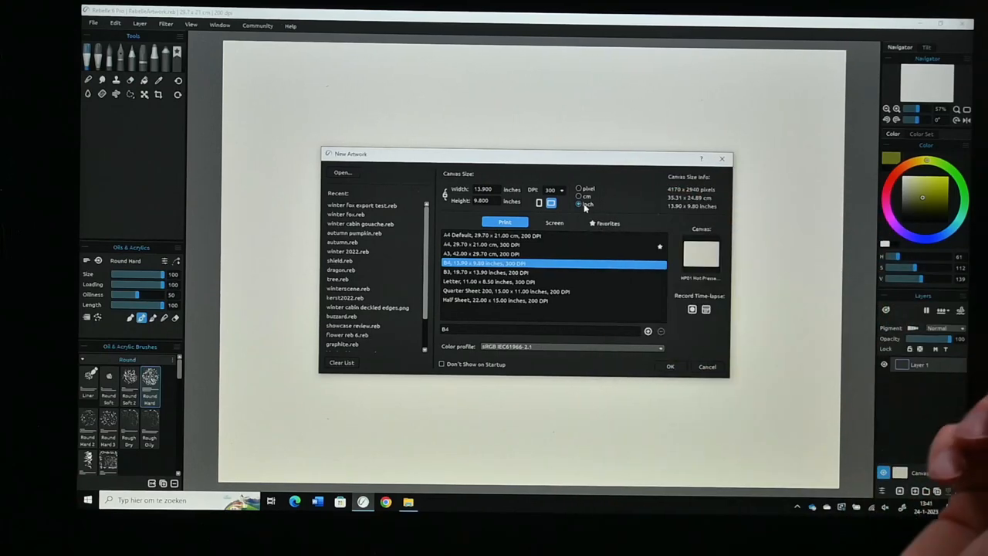
Switch units to cm and choose the A4 29.70 × 21.00 cm, 300 DPI preset.
click(577, 188)
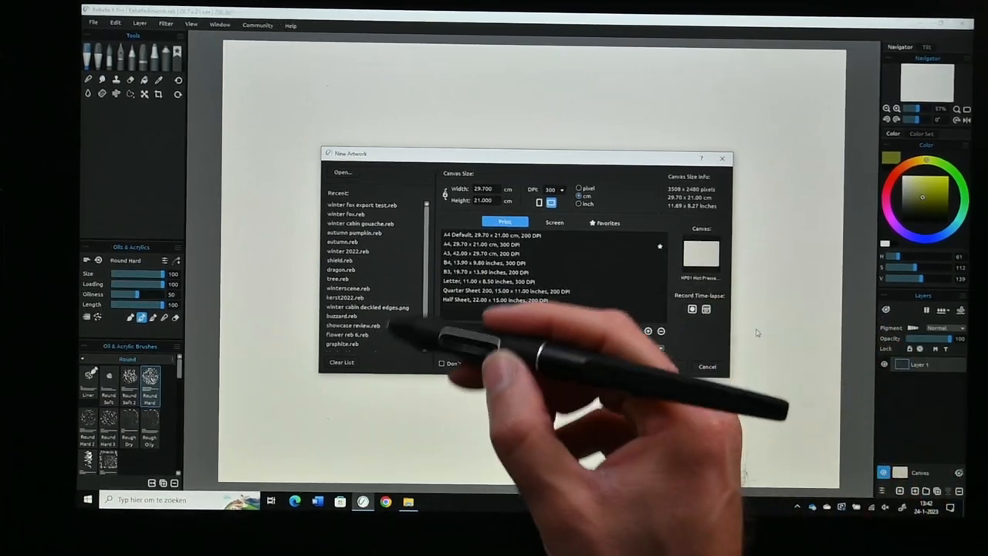
click(355, 334)
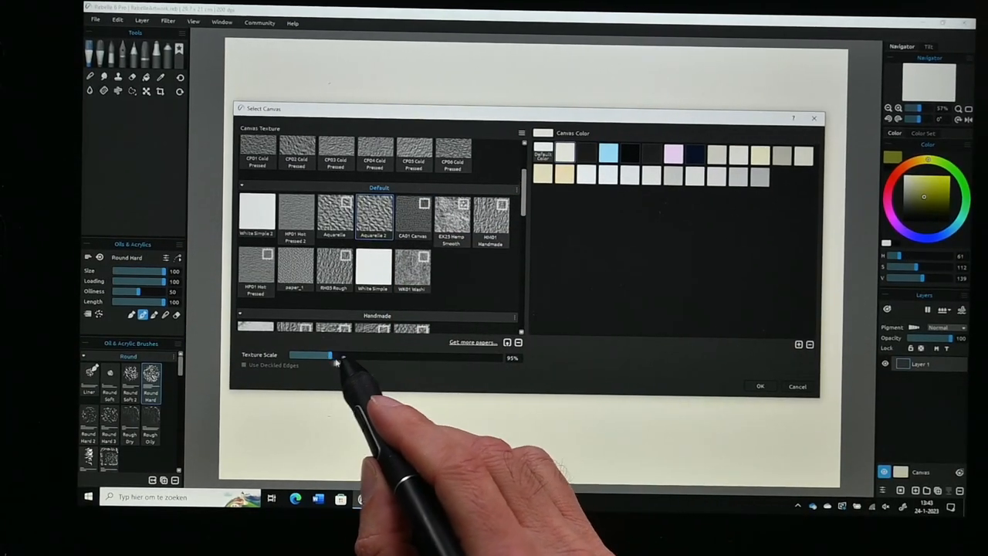
Adjust the canvas Texture Scale slider to 100%.
drag(343, 355, 327, 355)
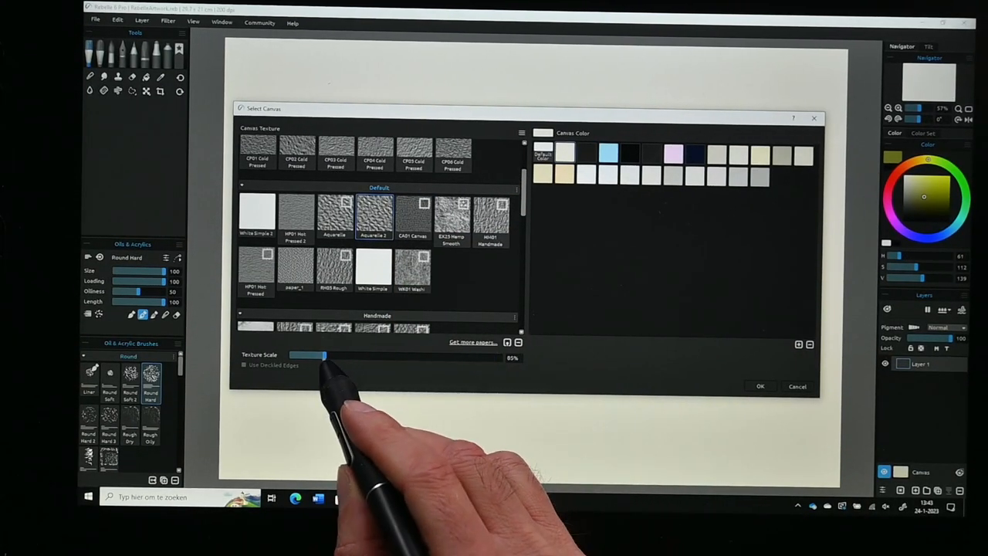
drag(309, 354, 347, 355)
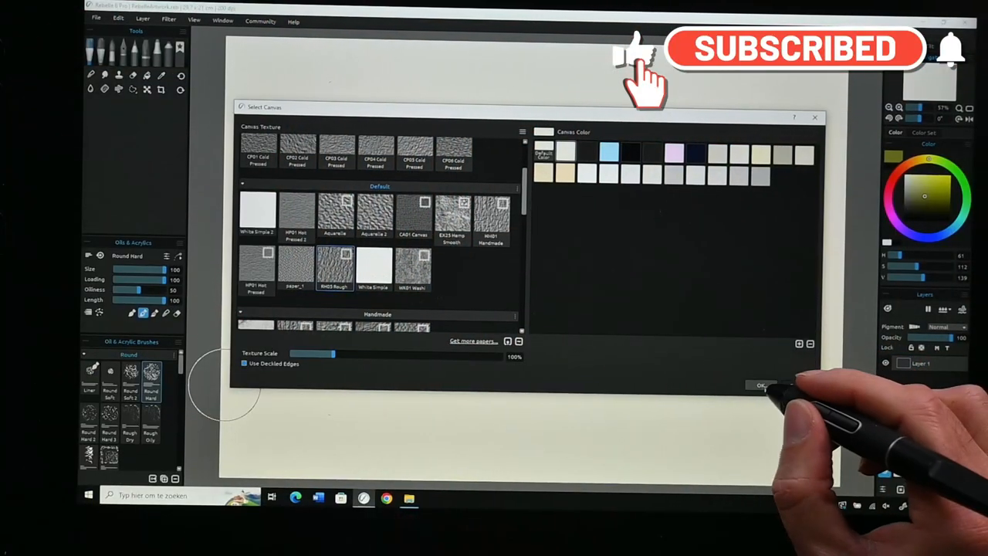
Confirm the A4 artwork settings and reopen the canvas texture settings.
click(759, 386)
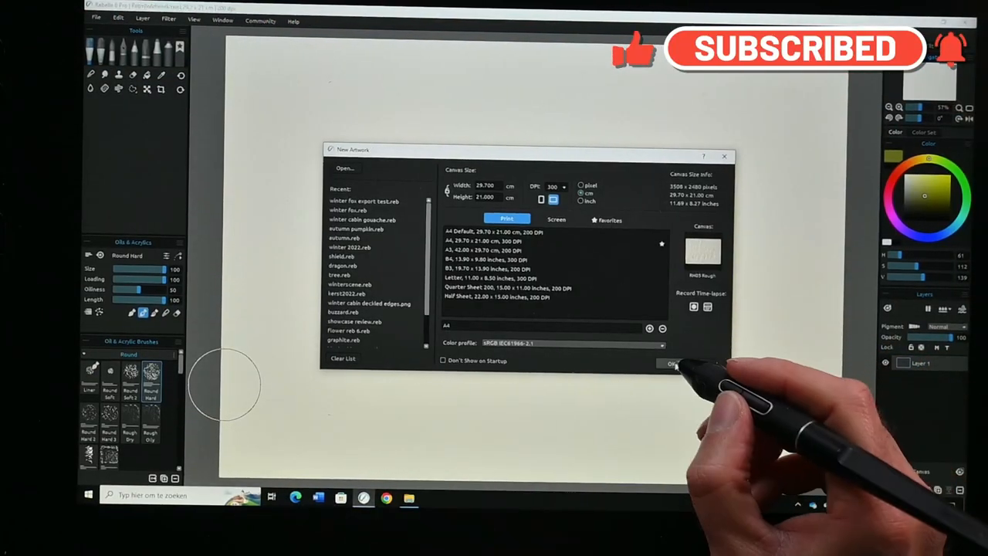
click(671, 364)
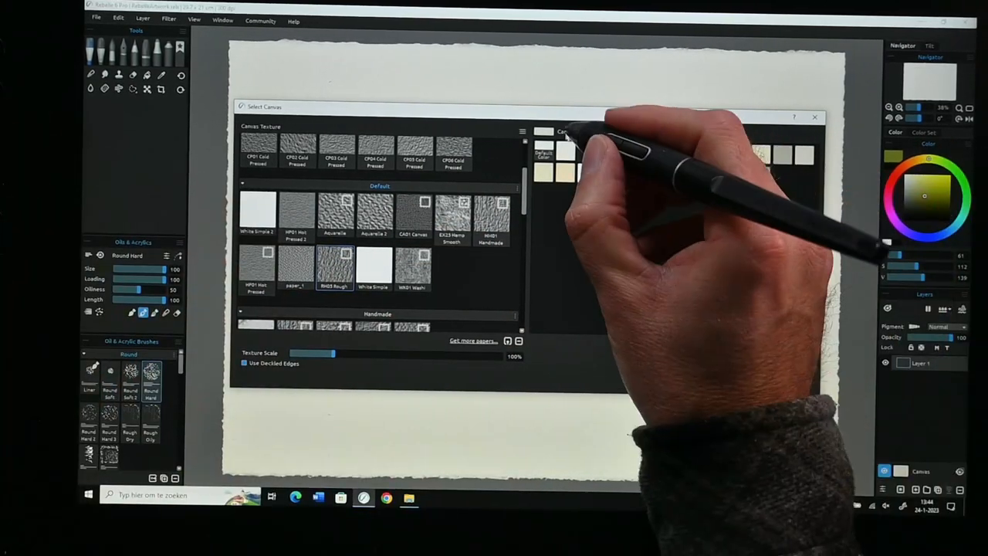
Pick a canvas colour swatch and answer the Remove Canvas Color prompt.
click(543, 131)
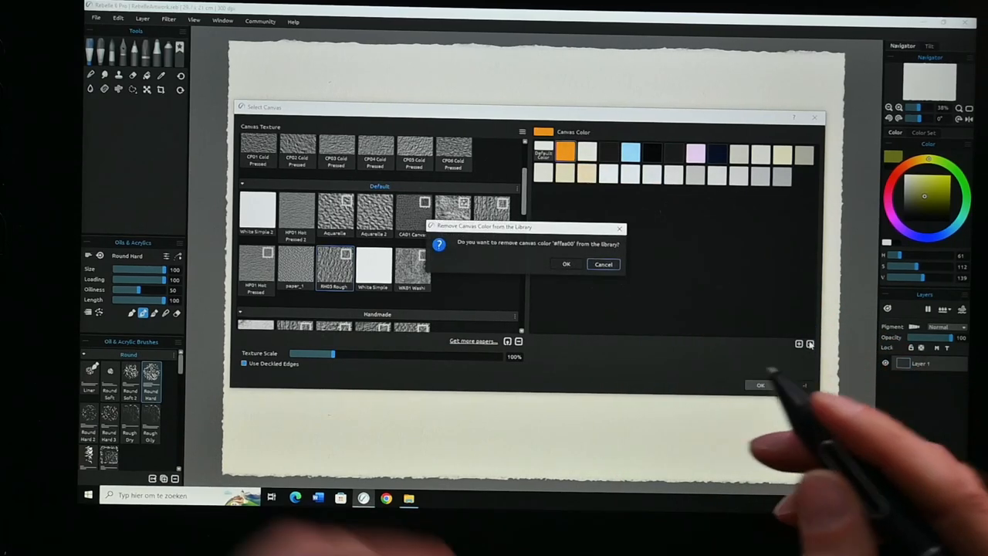
click(565, 264)
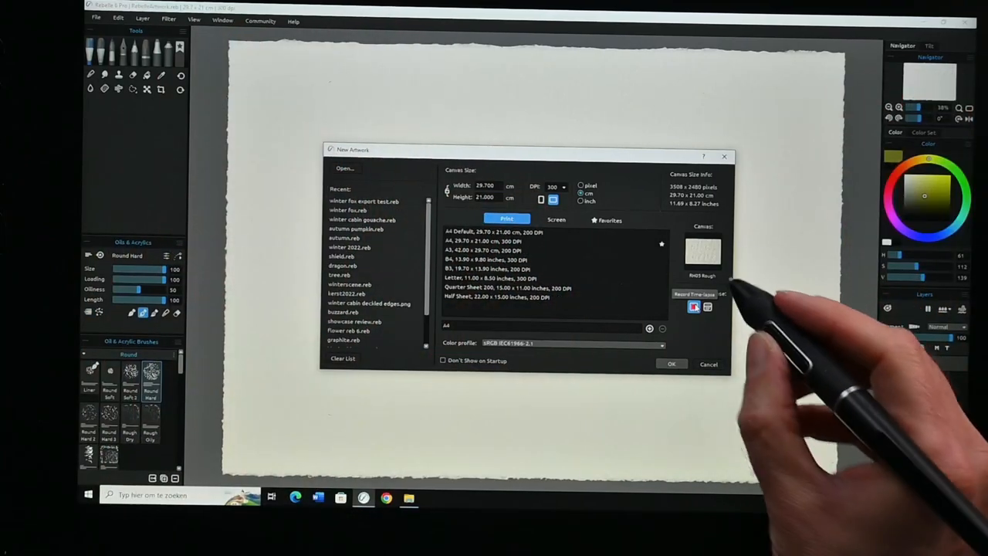
Open the time-lapse recording settings and choose a video resolution.
click(693, 305)
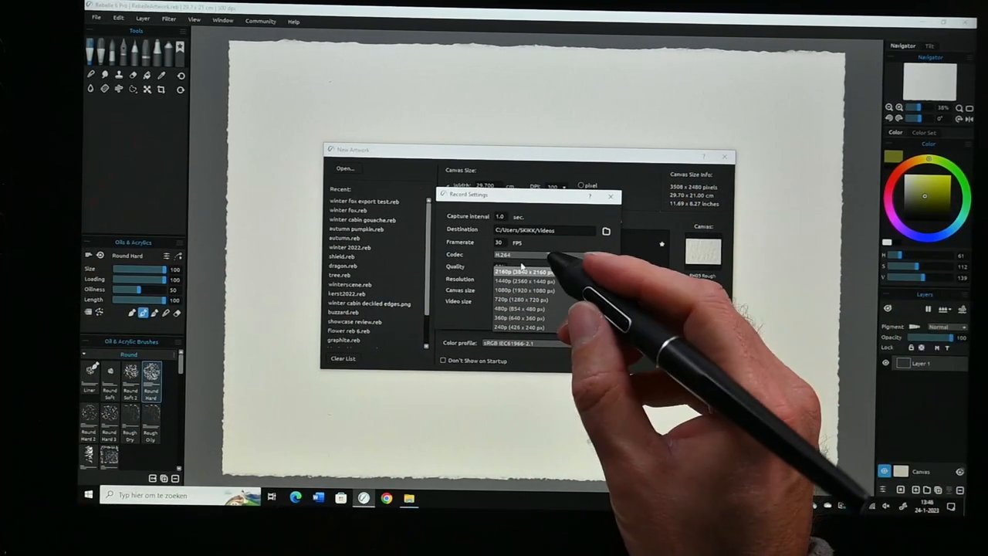
click(521, 290)
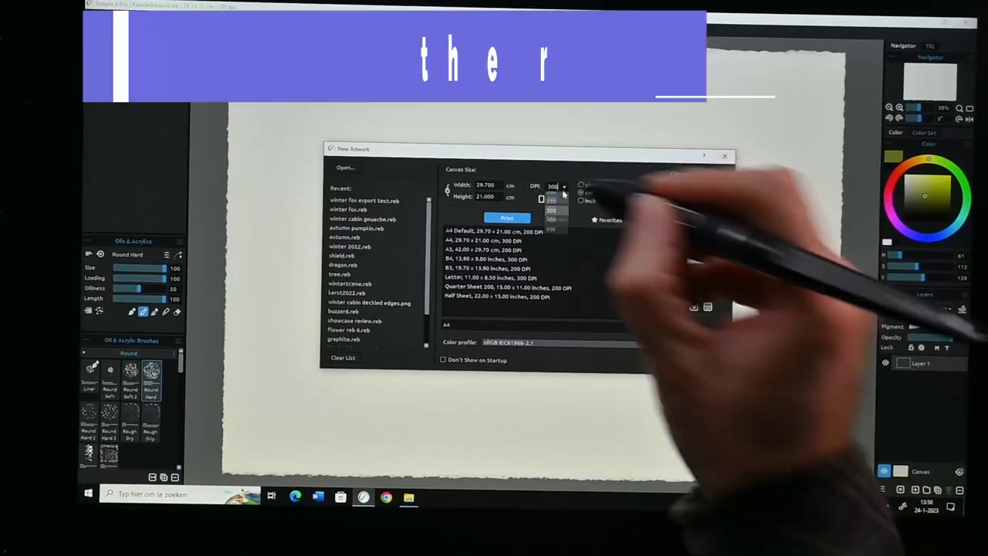
Try several DPI values for the A4 canvas, watching its pixel dimensions update.
click(563, 185)
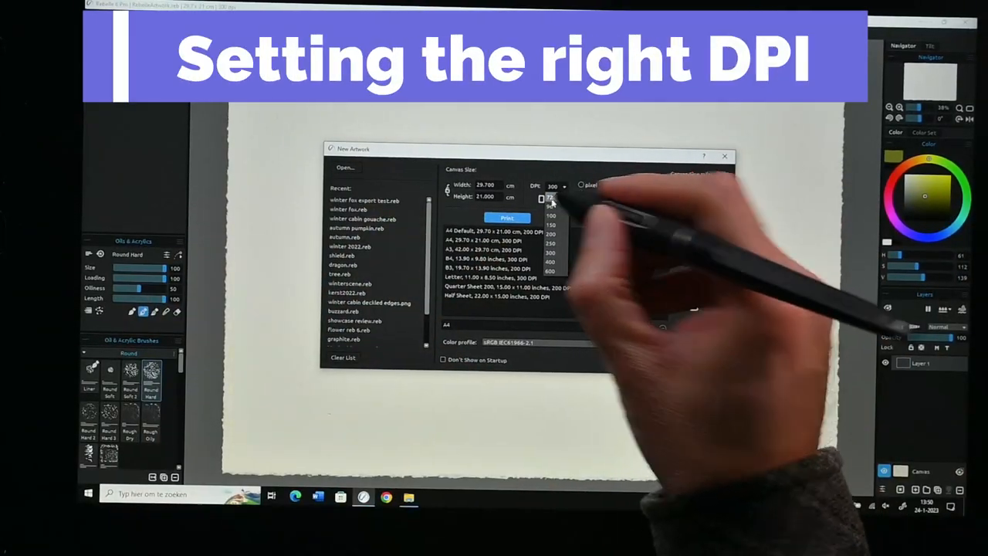
click(549, 271)
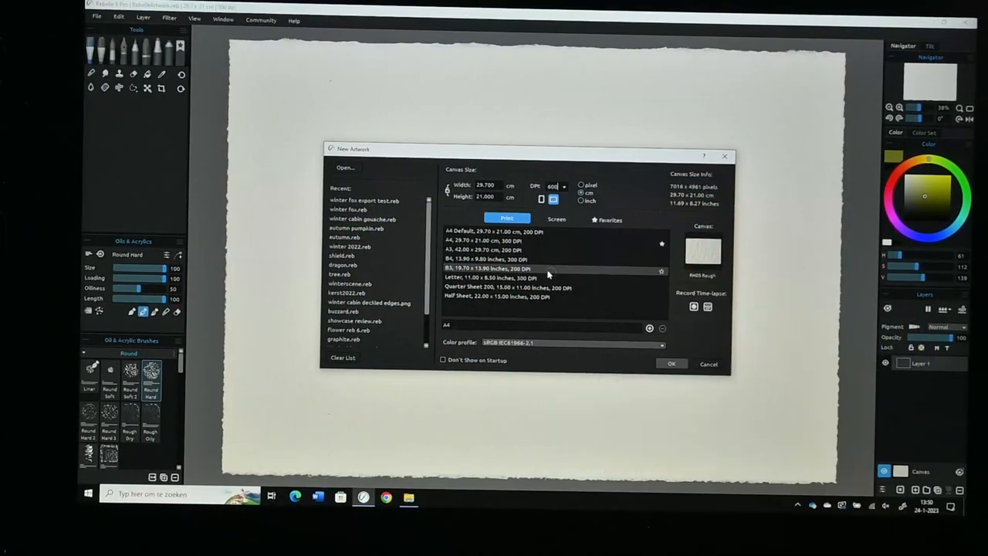
click(562, 186)
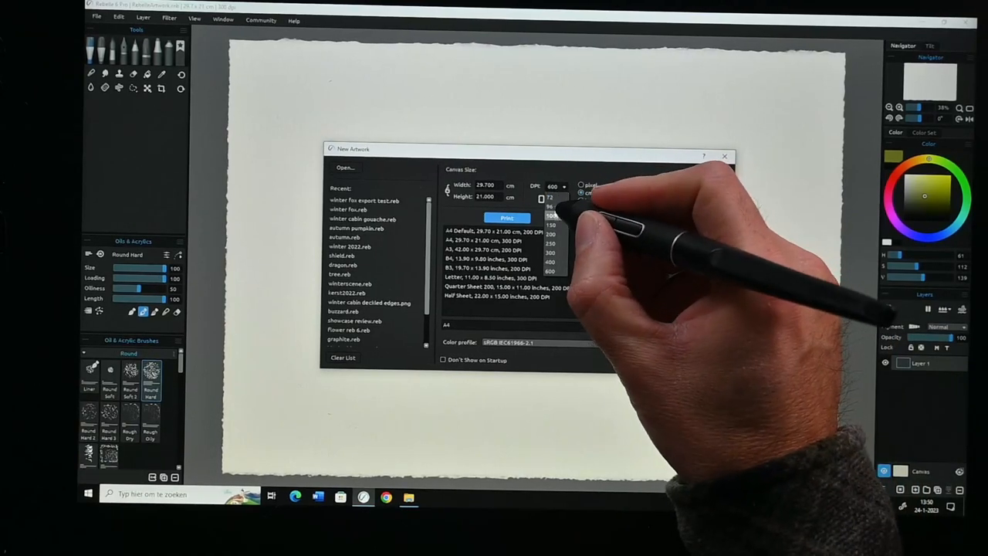
click(550, 206)
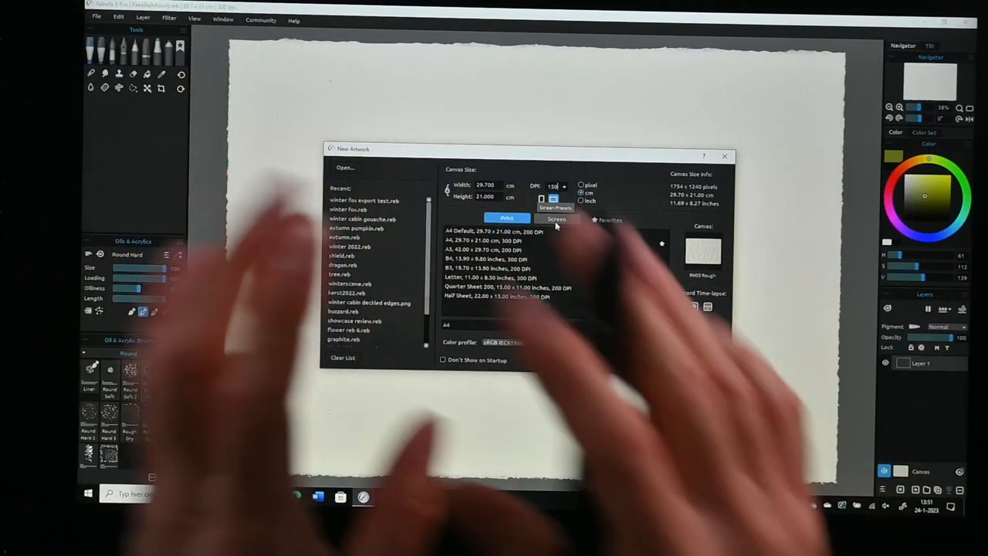
click(562, 187)
text(250)
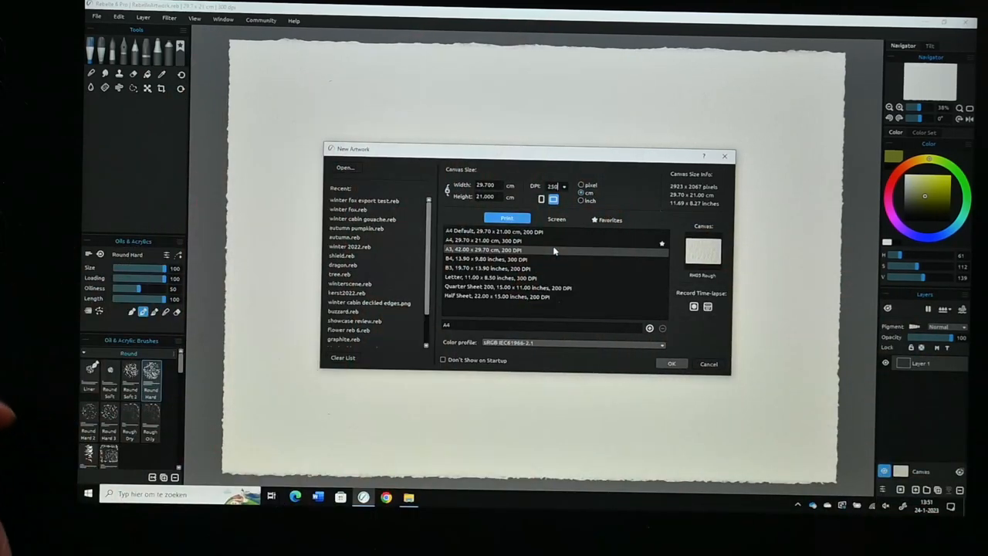
click(563, 187)
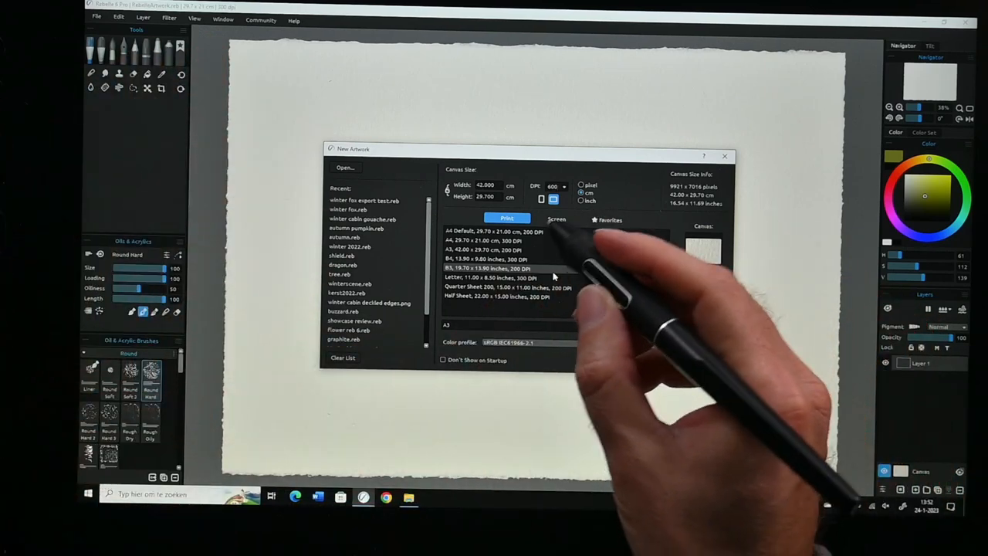
Try the A3 preset with another DPI, then create the A4 29.7 × 21 cm, 300 DPI canvas.
click(501, 250)
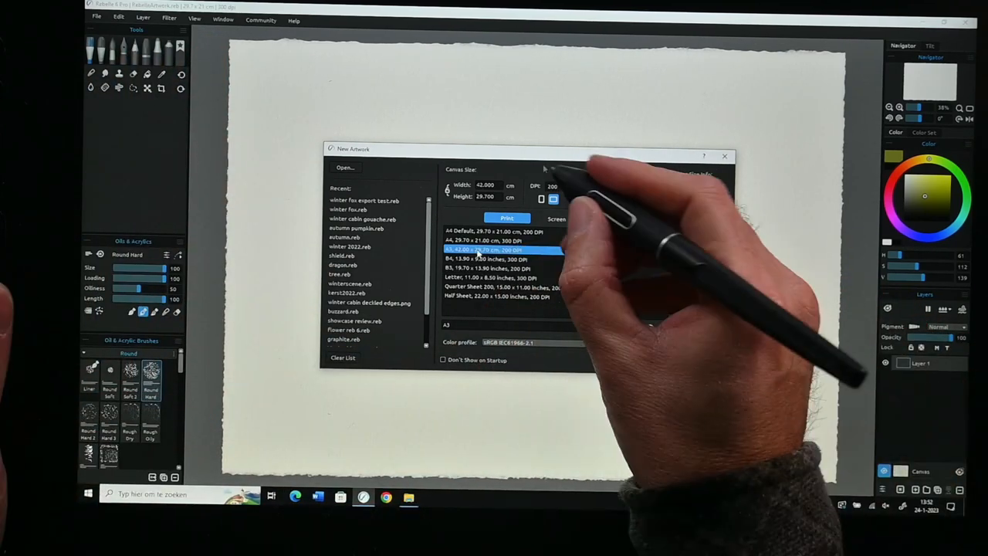
click(562, 185)
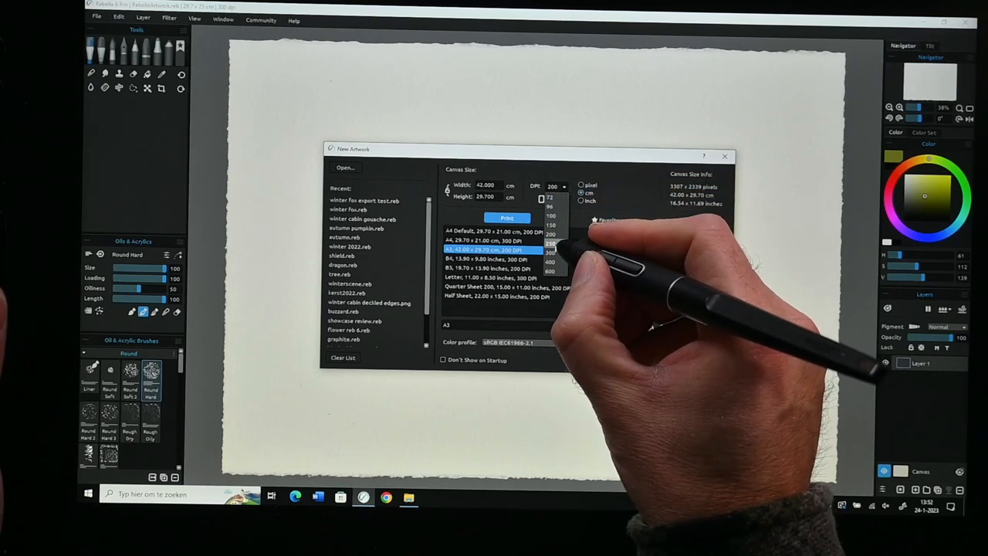
click(549, 254)
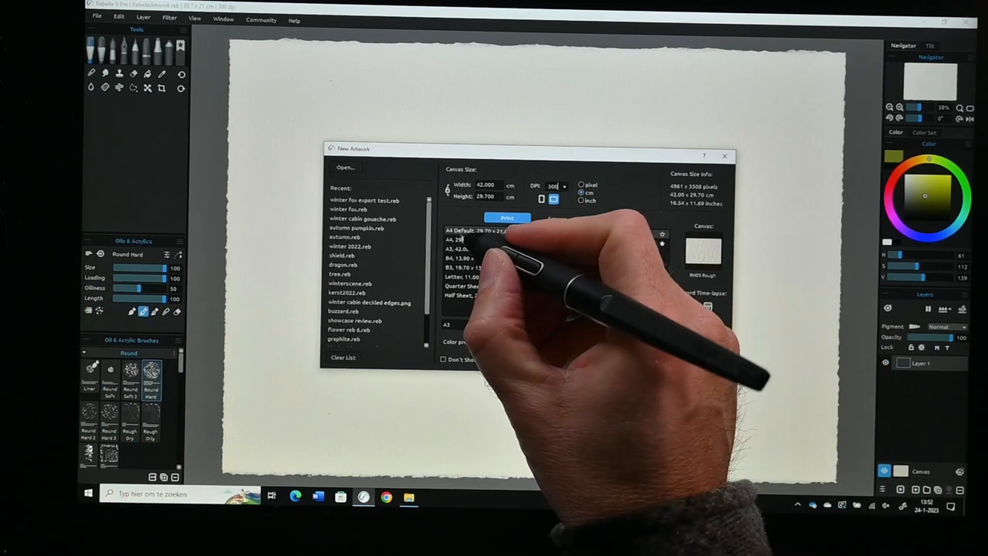
click(486, 241)
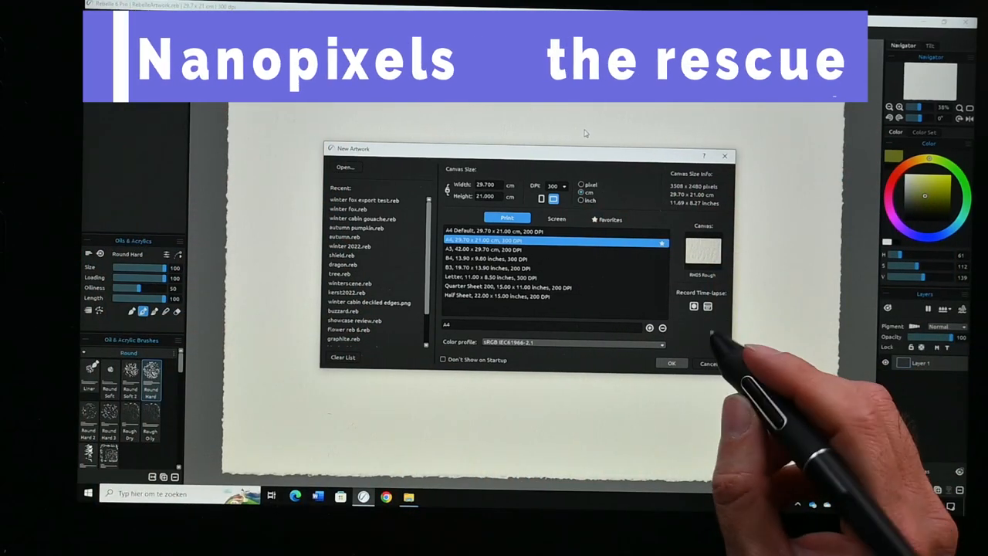
click(669, 363)
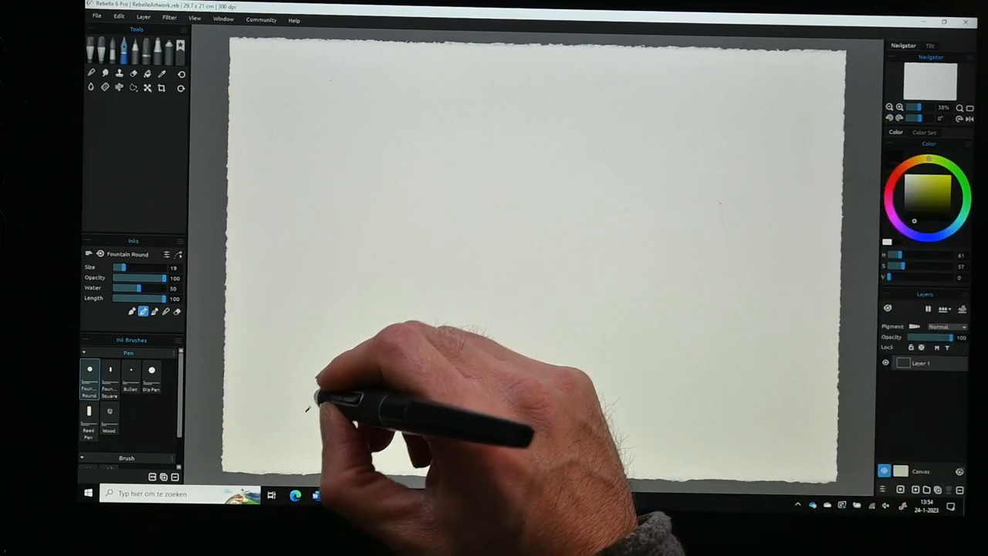
Draw a diagonal ink stroke across the blank canvas with the Fountain Round brush.
drag(308, 409, 651, 155)
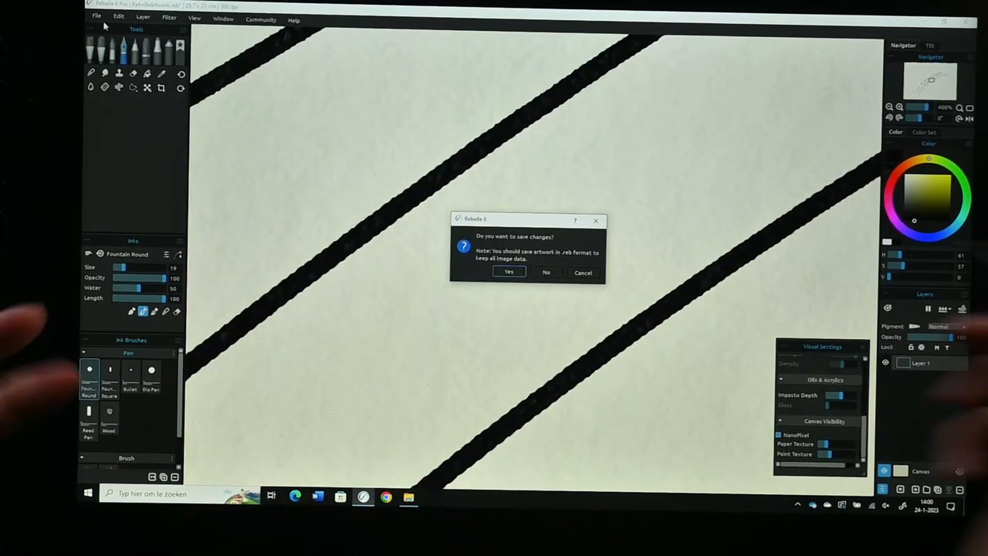
Answer the save-changes prompt while closing the diagonal-line artwork.
click(546, 271)
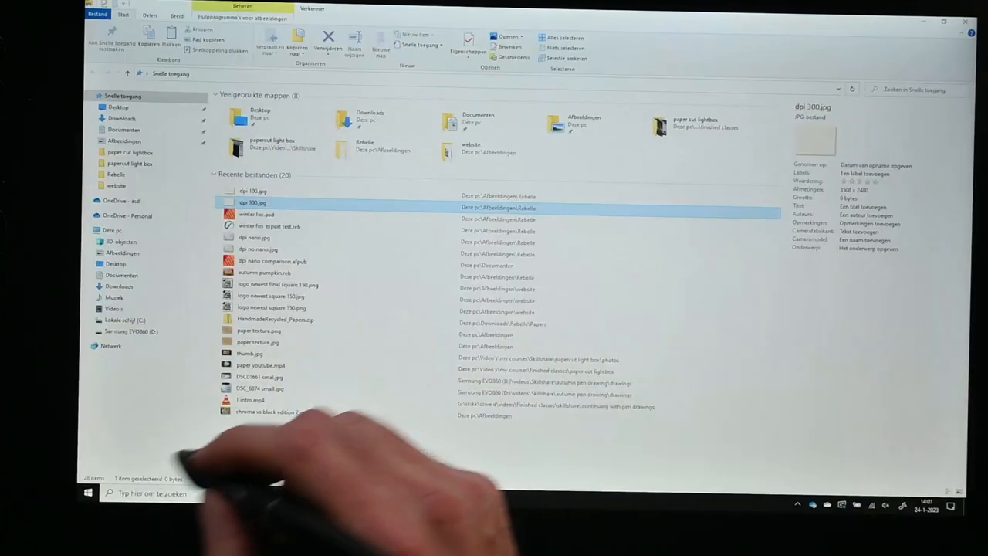
Select dpi 300.jpg in recent files to see its 3508 × 2480 dimensions.
click(254, 191)
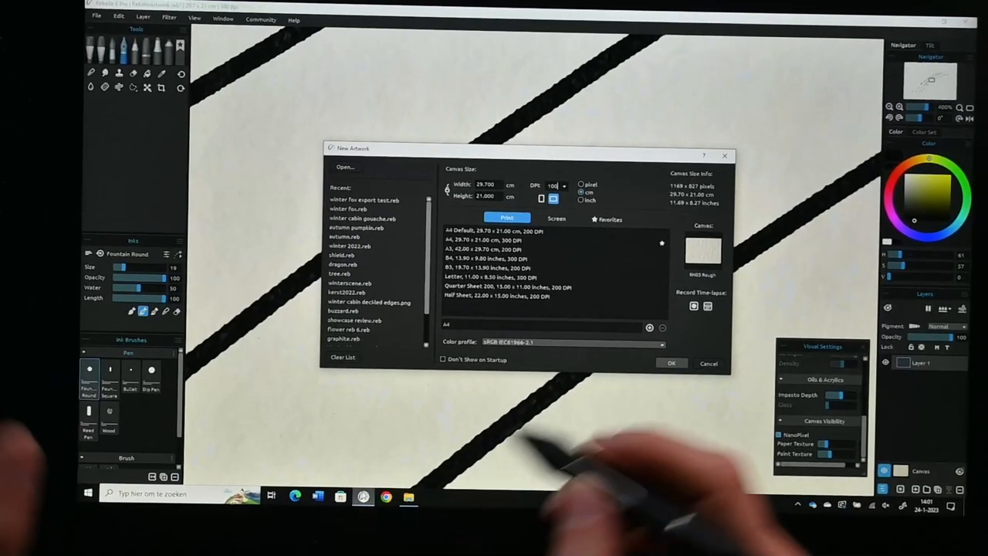
Start a new artwork with the A4 29.7 × 21 cm preset.
click(564, 186)
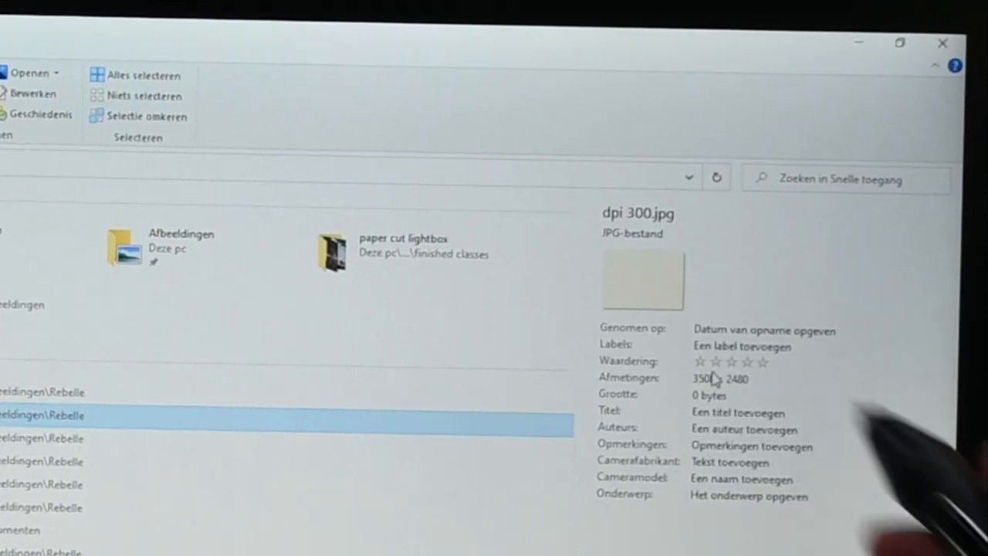
Select dpi 300.jpg to show its 3508 × 2480 dimensions in the Details pane.
click(771, 446)
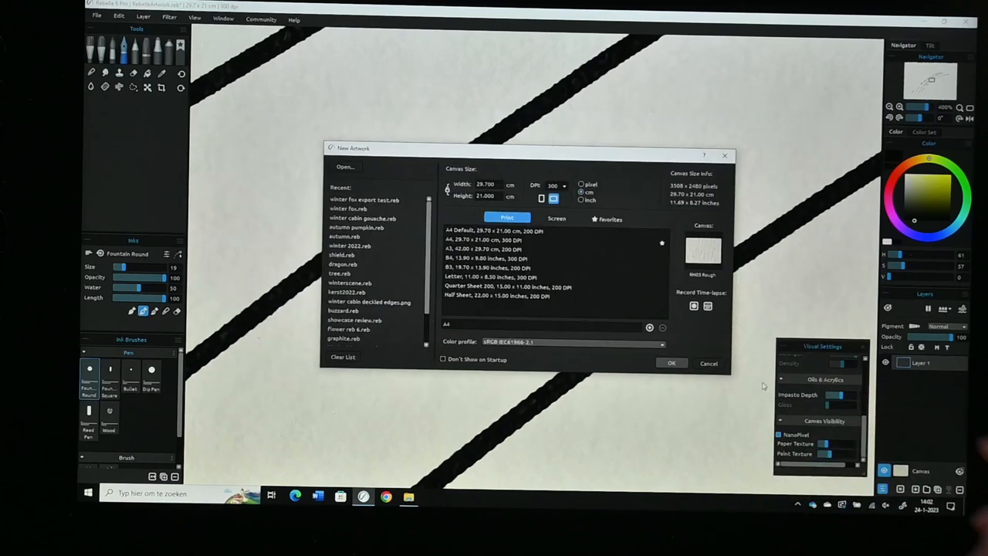
Confirm the new A4 29.7 × 21 cm canvas at 300 DPI.
click(670, 362)
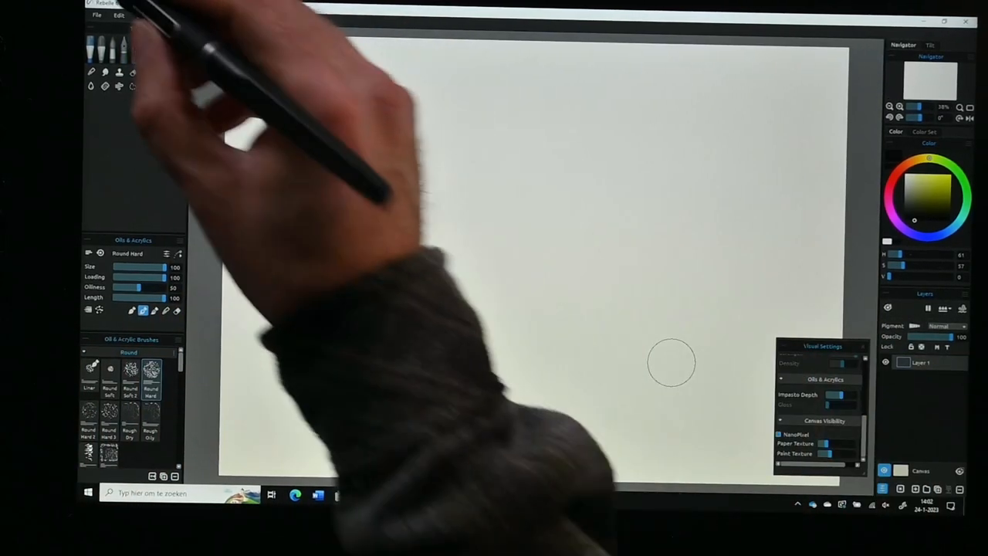
Set NanoPixel Export to 4x4 (400%), giving 14031 × 9921 pixels at 300 DPI.
click(96, 15)
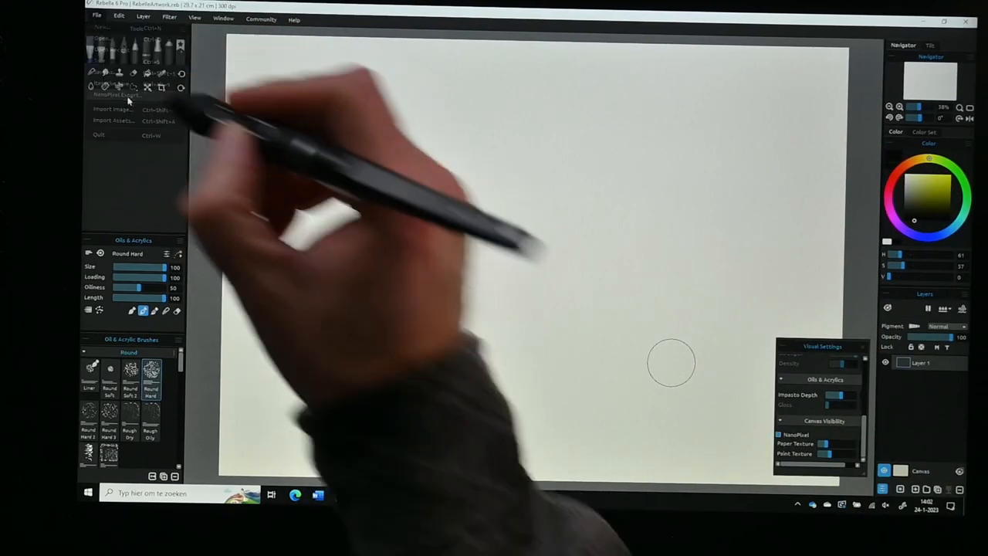
click(115, 94)
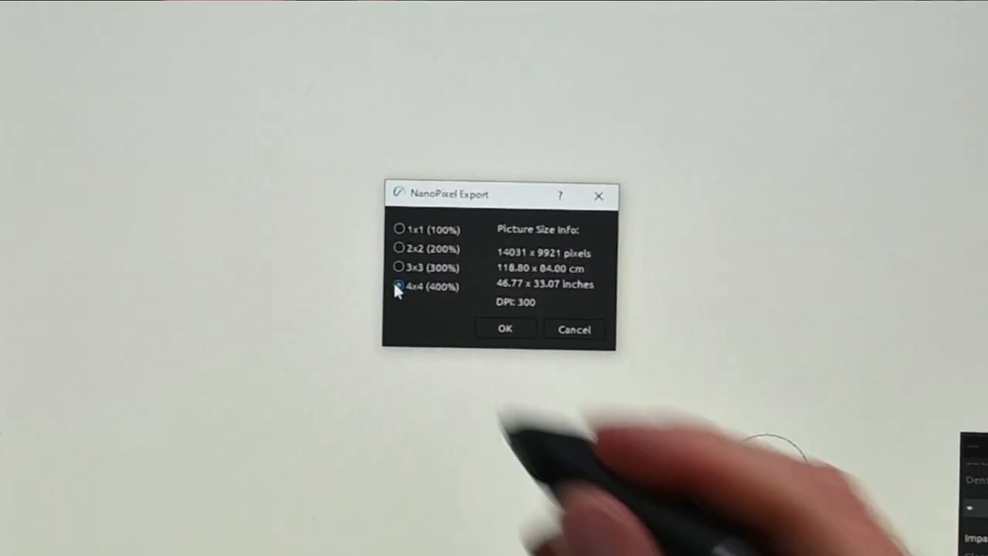
click(398, 285)
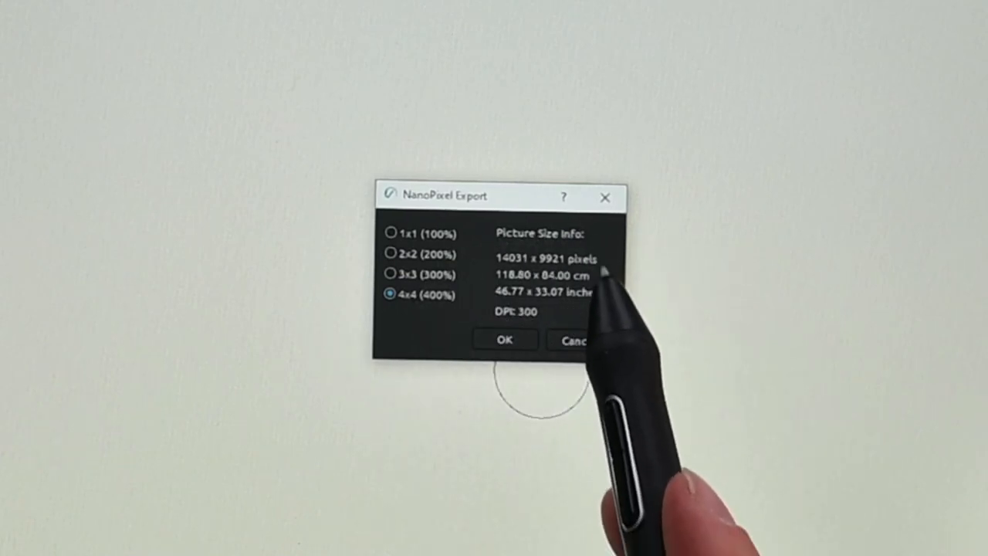
mouse_move(502, 285)
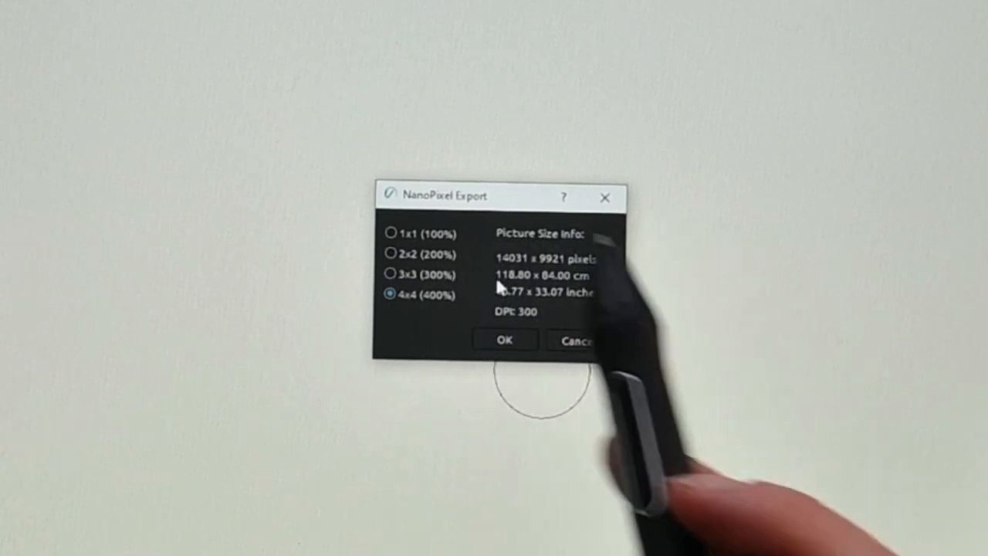